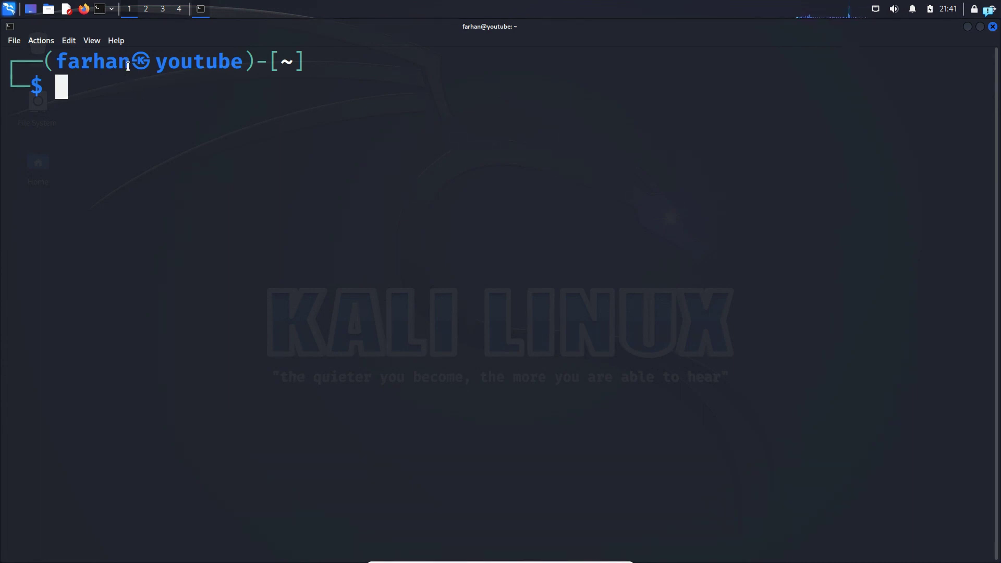
# Step: Run whoami to show the user farhan and pwd to print /home/farhan
pyautogui.doubleClick(93, 61)
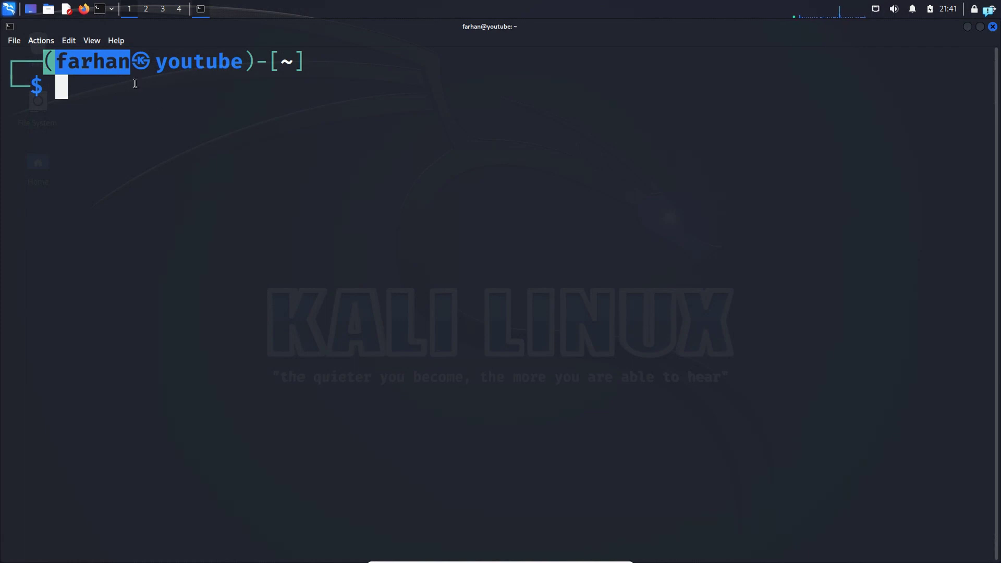
pyautogui.write('wh')
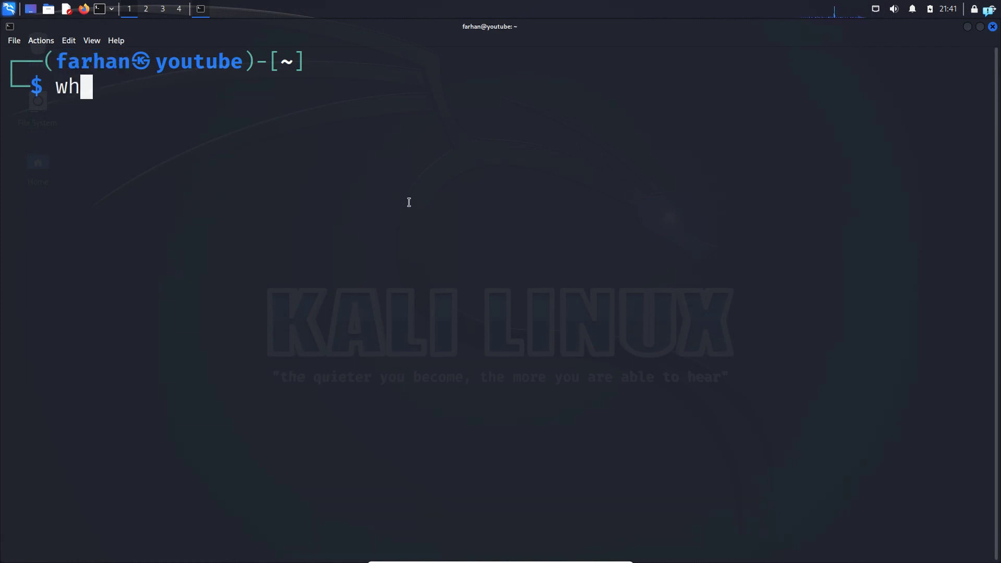
pyautogui.press('Return')
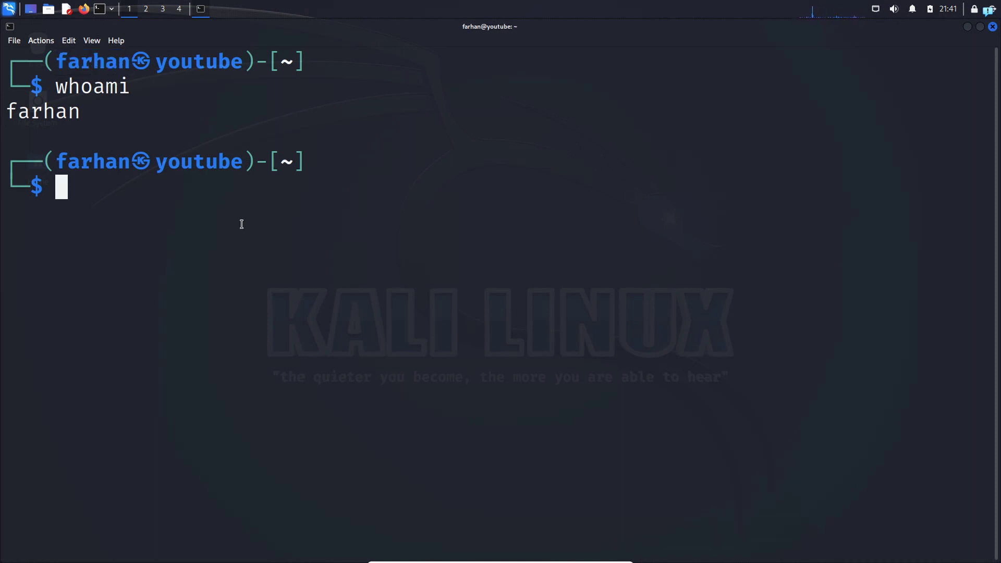
pyautogui.write('pwd')
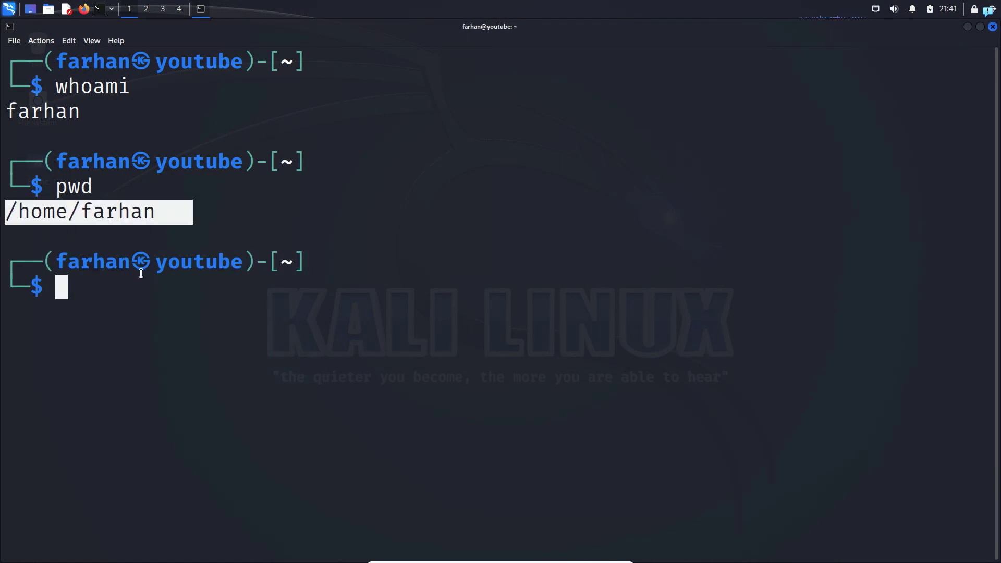
pyautogui.doubleClick(95, 270)
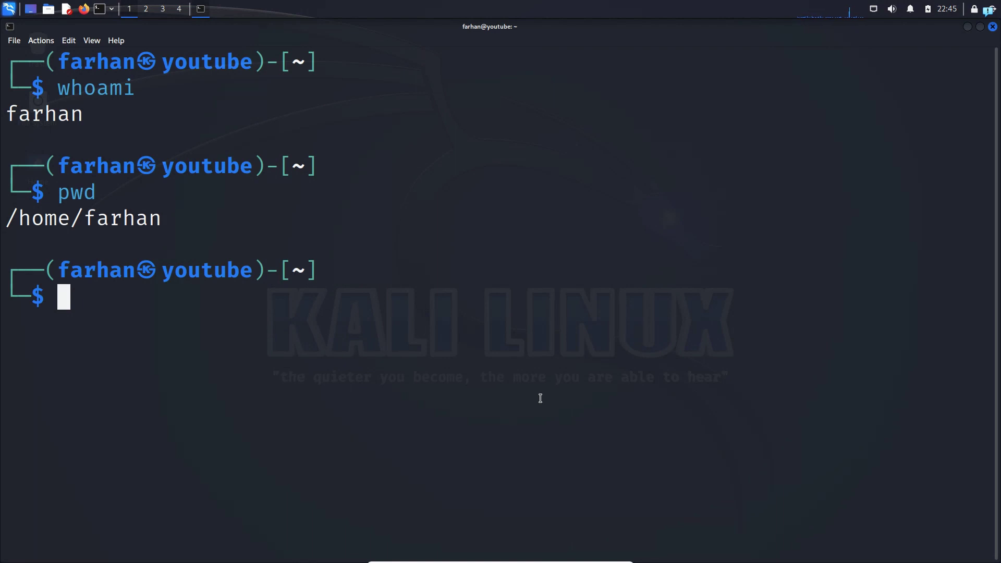
# Step: Switch to a root shell with sudo su, set root's password, and sign in as root
pyautogui.write('sudo su')
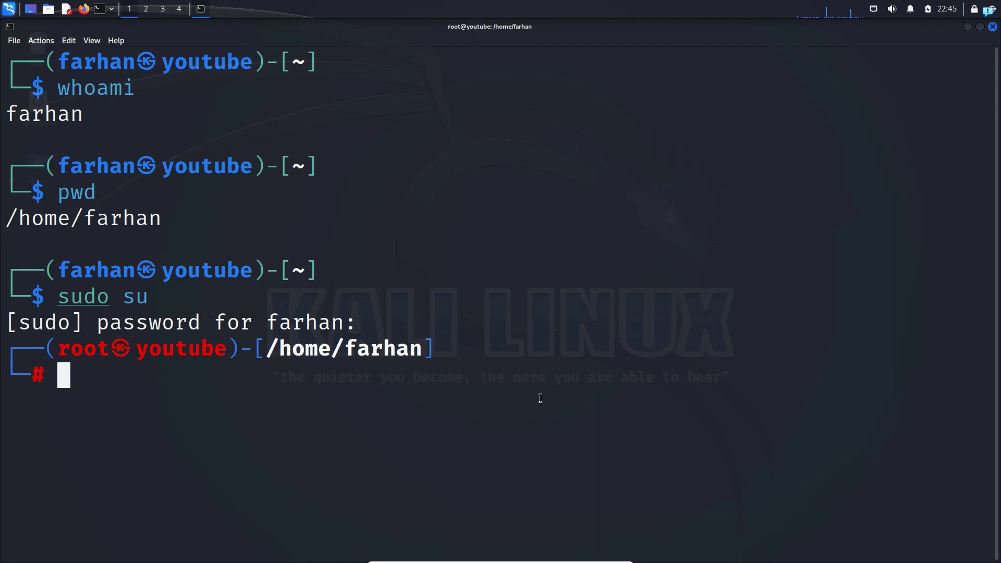
pyautogui.write('passwd')
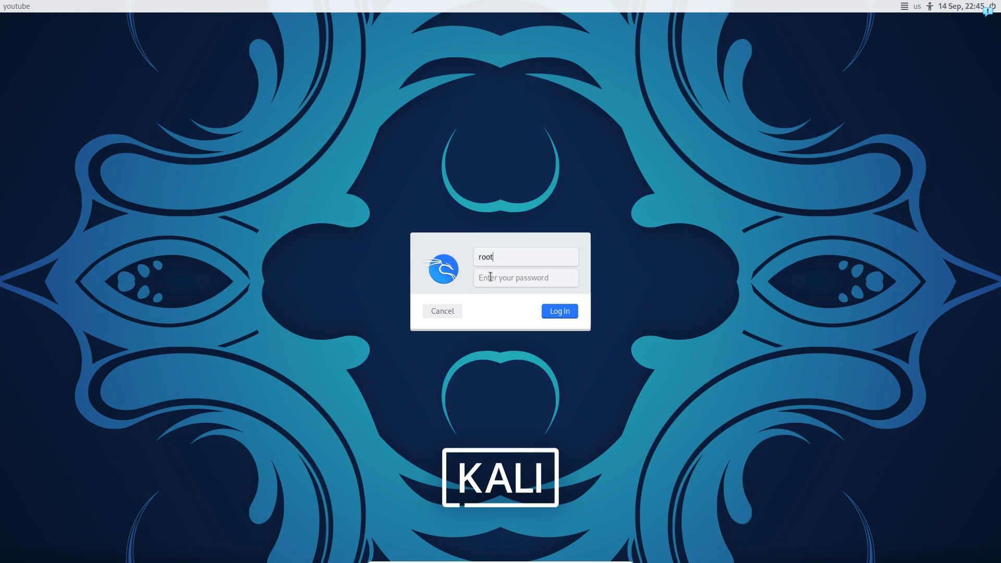
pyautogui.click(558, 311)
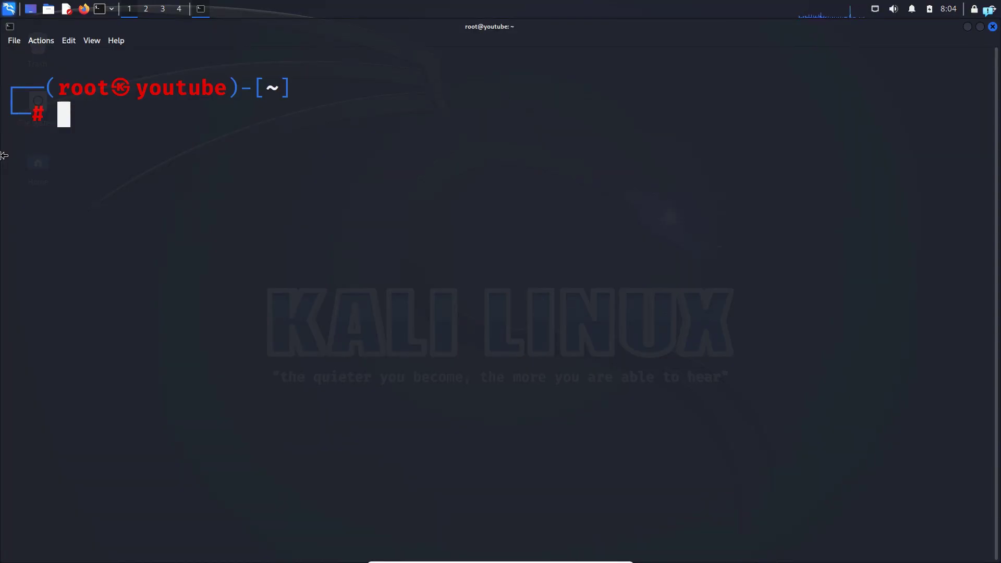
# Step: Run usermod to rename farhan to hackerhunt and move its home; it fails with a process-in-use error
pyautogui.write('usermod -d /home/farhan -m farhan')
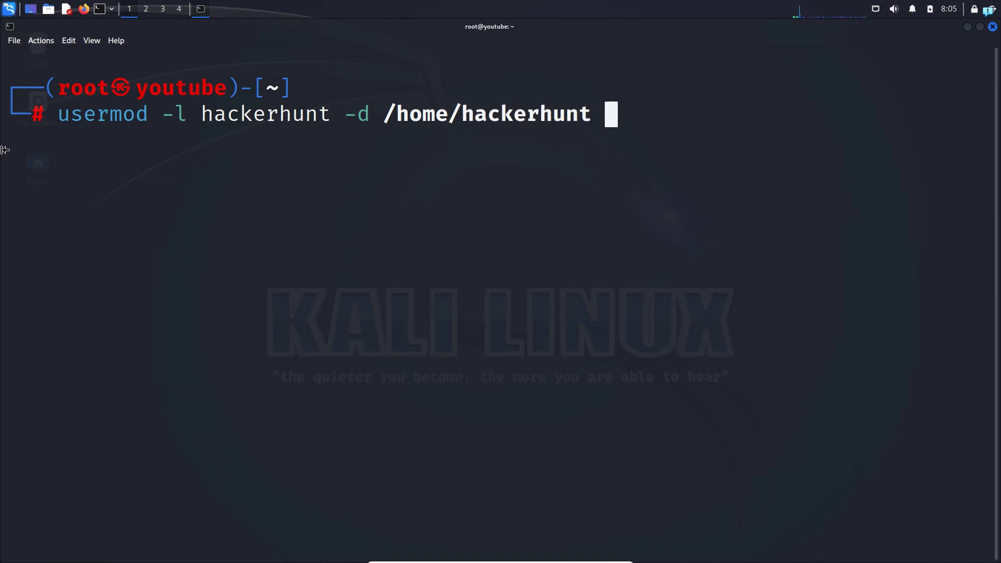
pyautogui.write('-m farhan')
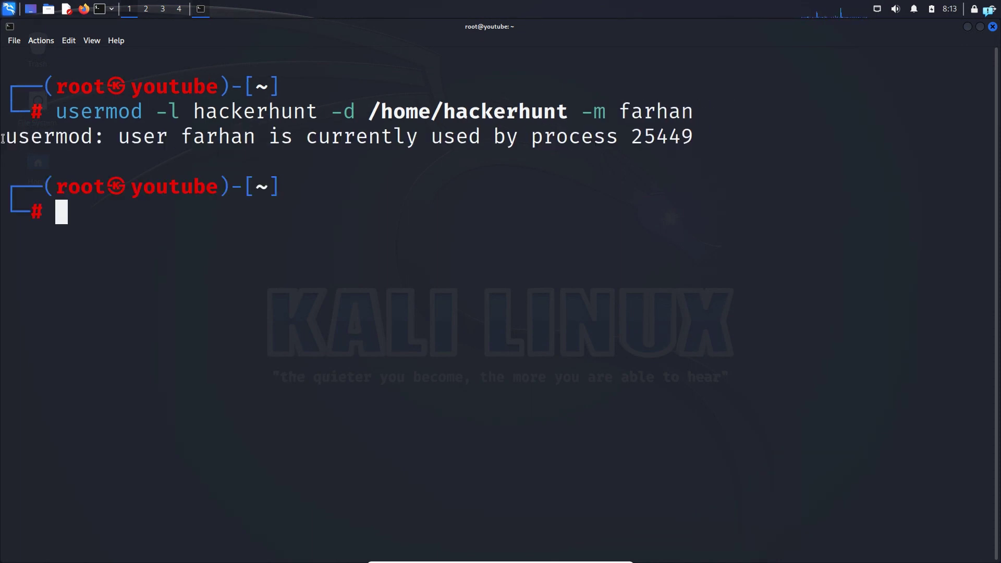
pyautogui.moveTo(196, 221)
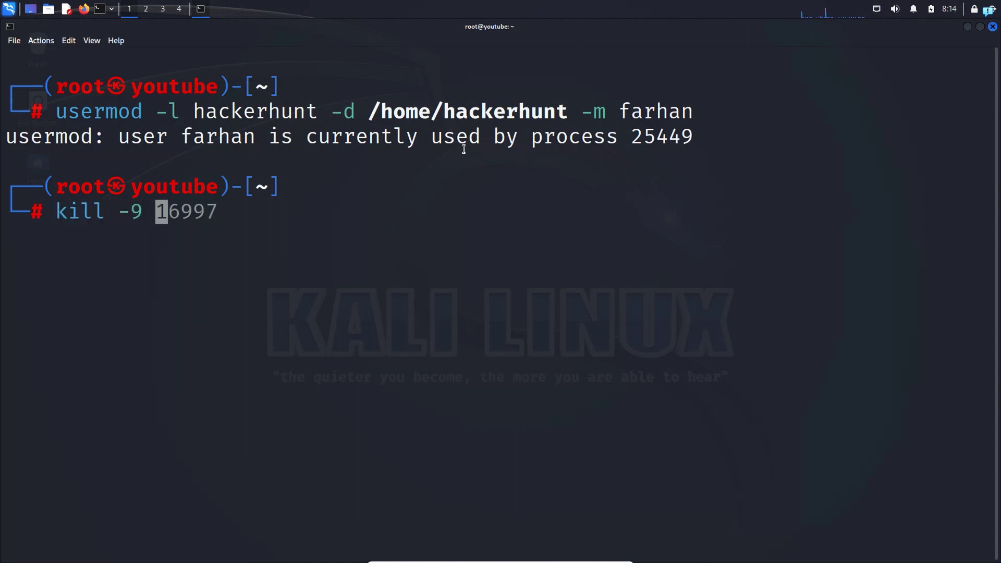
# Step: Kill farhan's processes with pkill -u farhan and rerun usermod; it reports /home/hackerhunt already exists
pyautogui.doubleClick(661, 137)
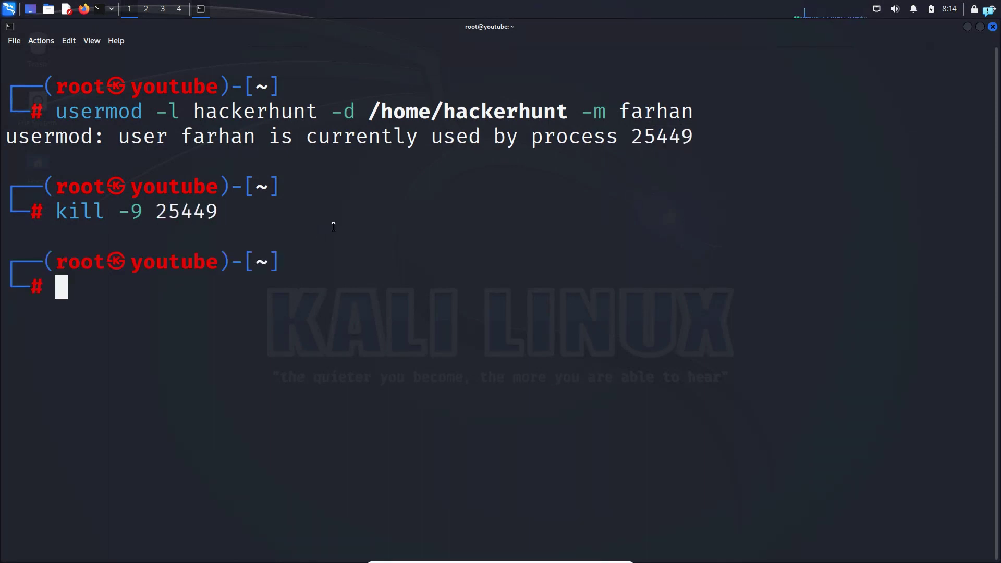
pyautogui.write('pkill -u farhan')
pyautogui.write('usermod -l hackerhunt -d /home/hackerhunt -m farhan')
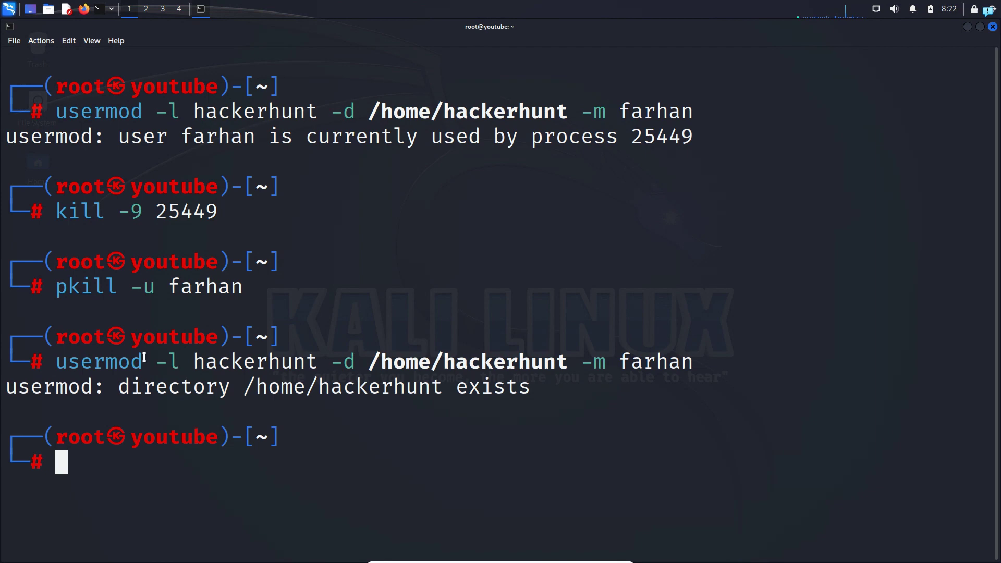
pyautogui.doubleClick(654, 361)
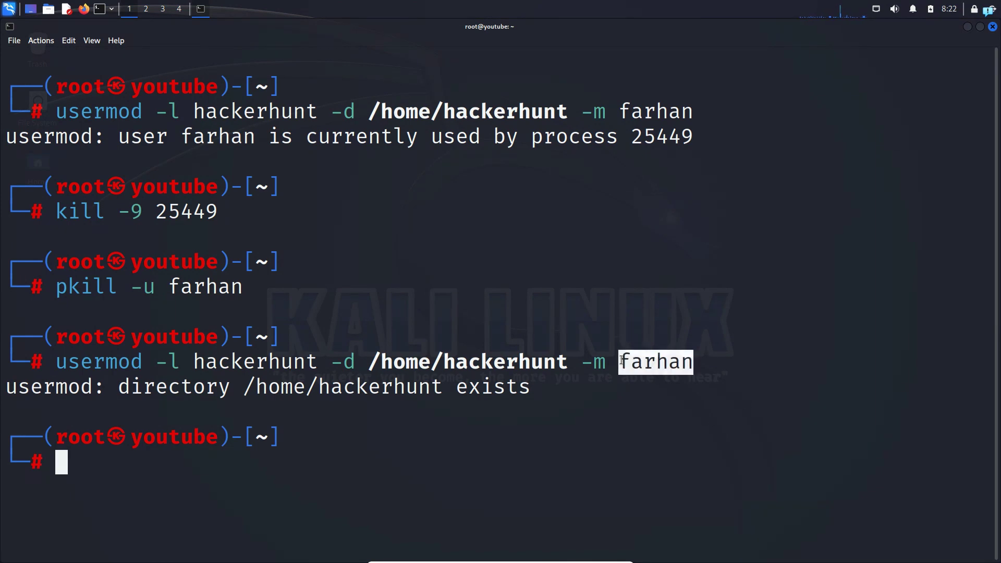
pyautogui.doubleClick(254, 361)
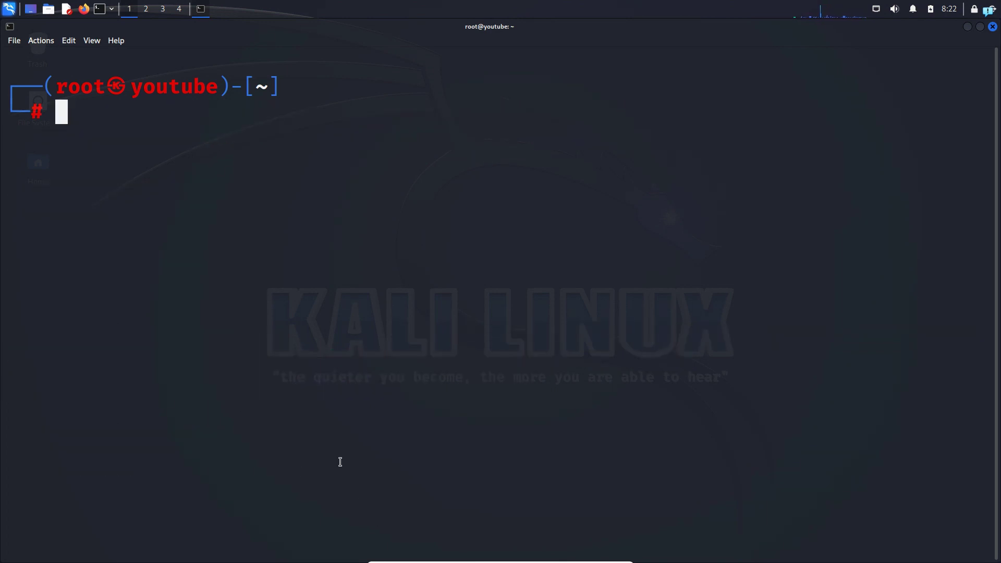
# Step: Rename the group farhan to hackerhunt with groupmod -n and set the full name "HACKER BOY" with chfn -f
pyautogui.write('groupmod -n farhan hackerhunt')
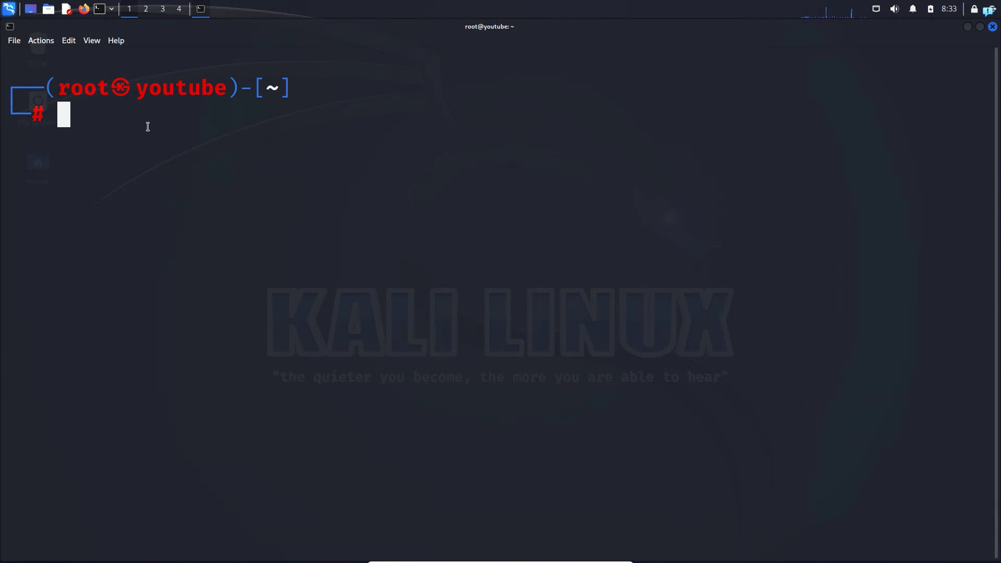
pyautogui.write('chfn -f "GOOD BOY" farhan')
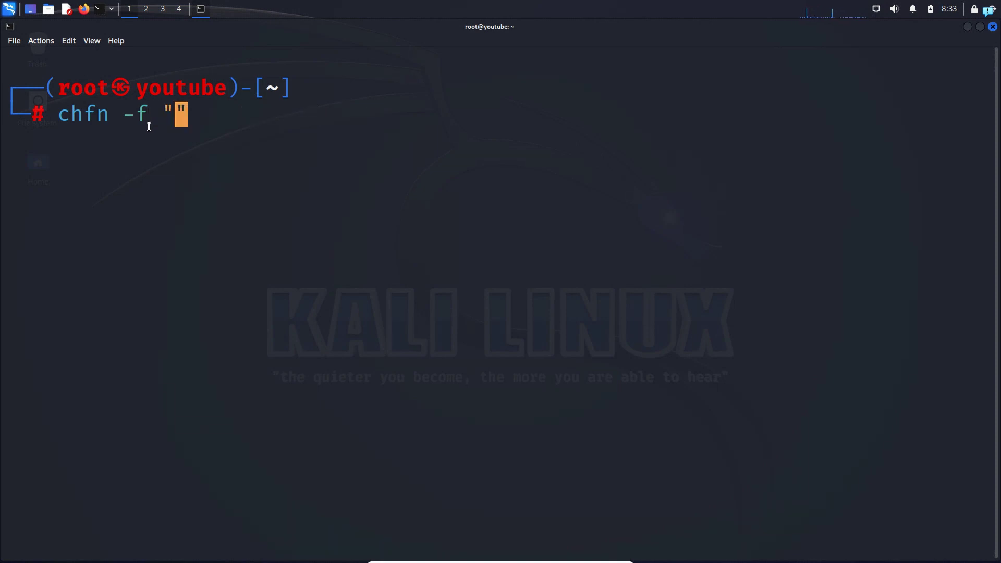
pyautogui.write('HACKER BOY" hackerhunt')
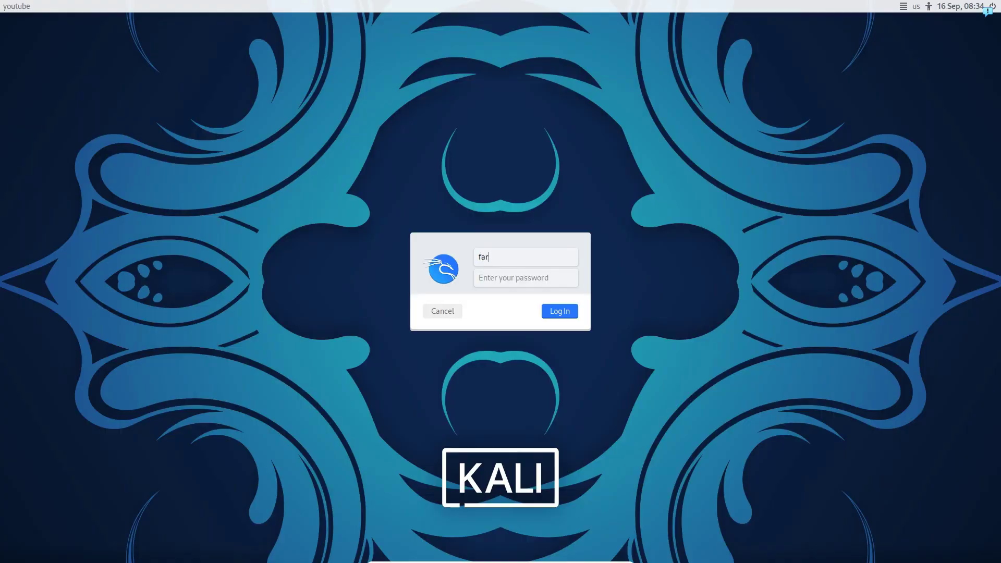
# Step: Log in as hackerhunt at the login screen, retrying after the incorrect-password error
pyautogui.click(559, 310)
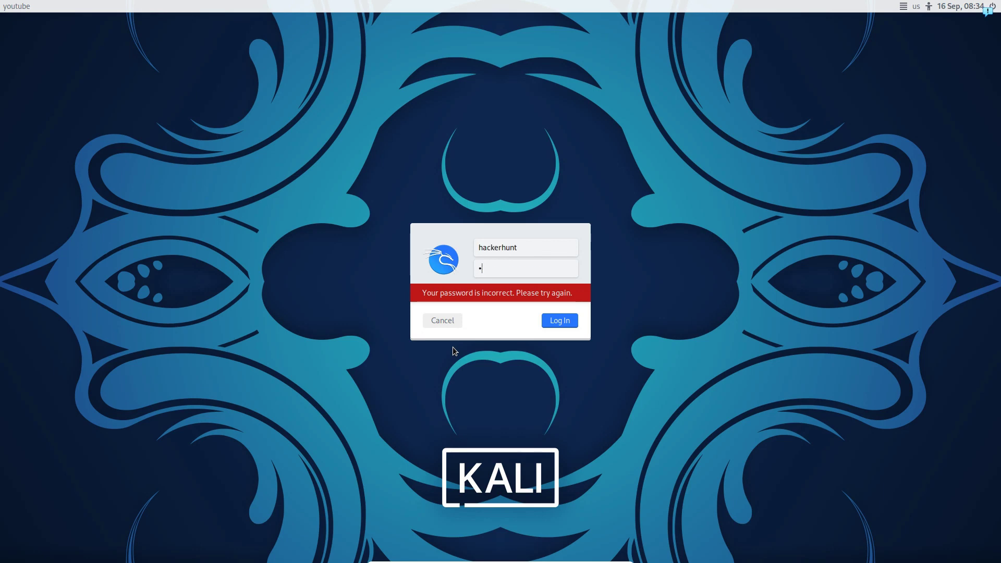
pyautogui.click(557, 320)
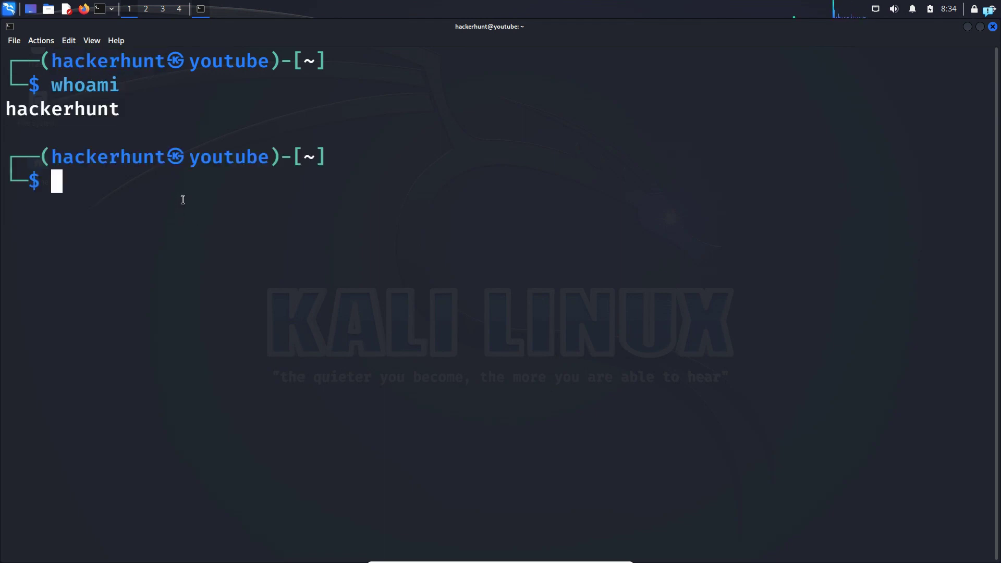
# Step: Run pwd to show /home/hackerhunt as the renamed account's home directory
pyautogui.write('pwd')
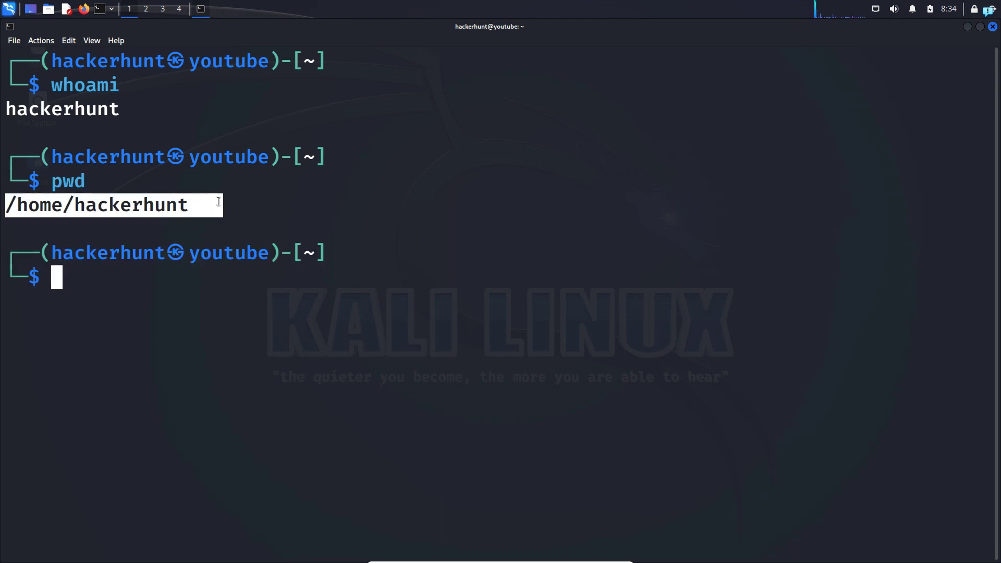
pyautogui.moveTo(467, 158)
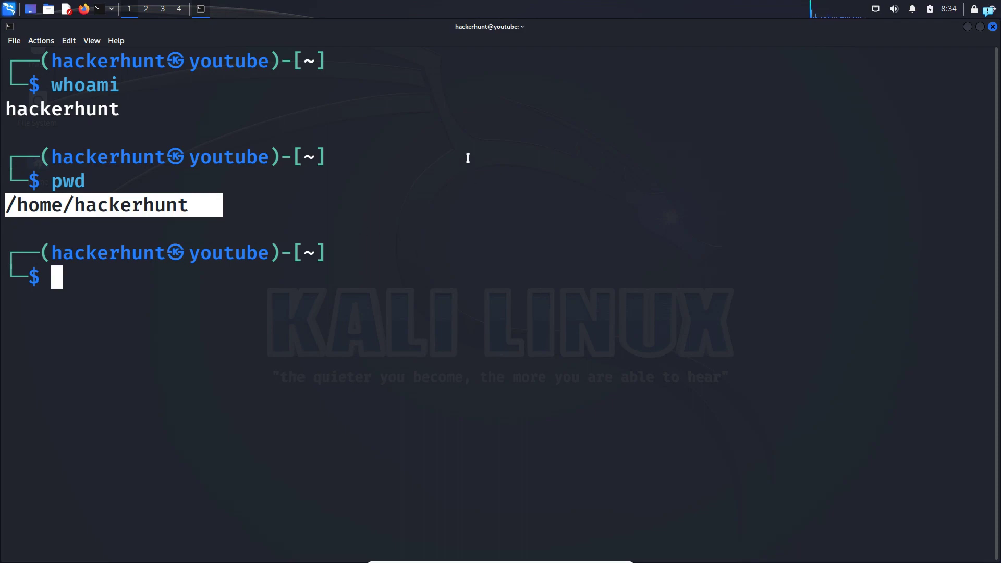